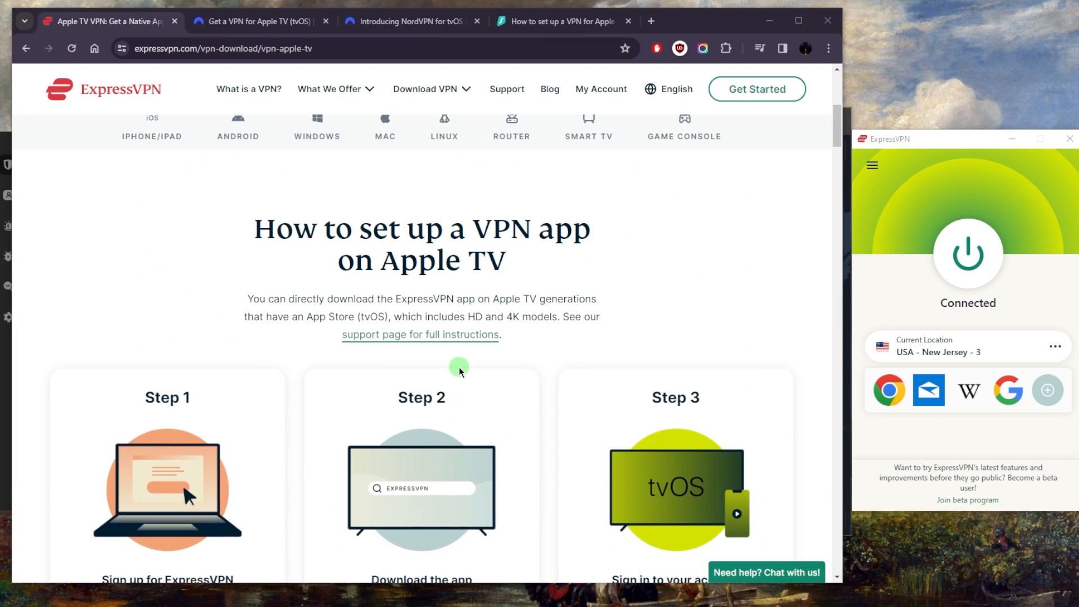
# Skim the ExpressVPN Apple TV page and expand the What We Offer menu of features.
pyautogui.scroll(-3)
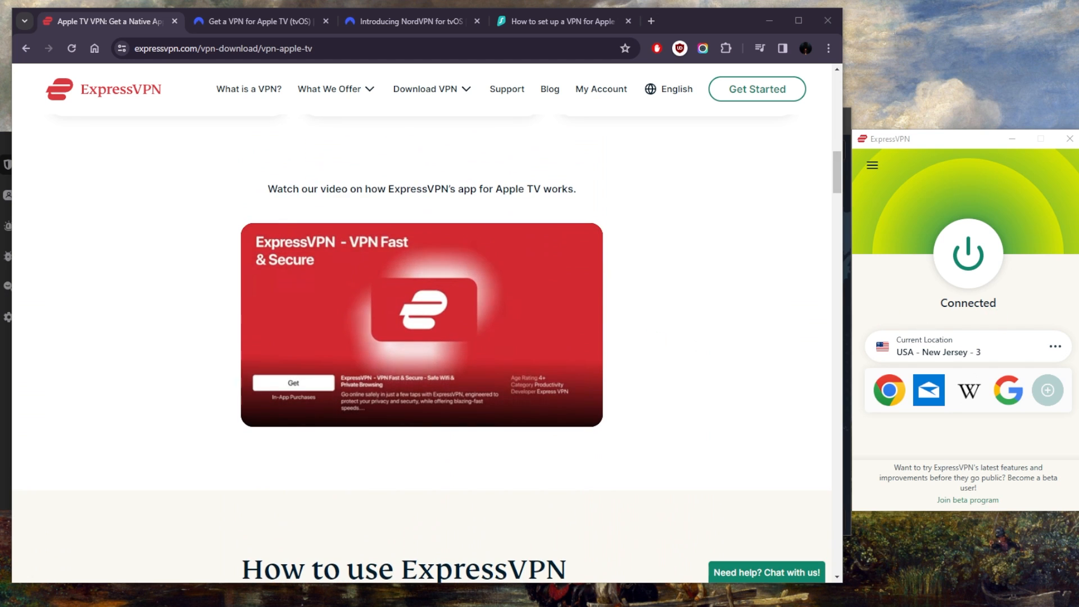
pyautogui.scroll(3)
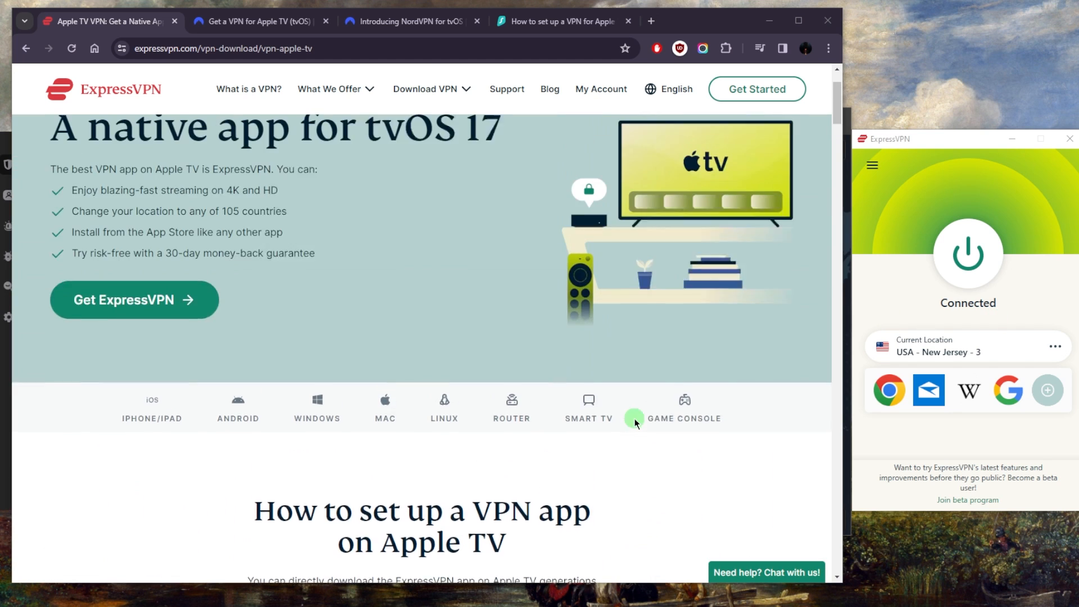
pyautogui.scroll(3)
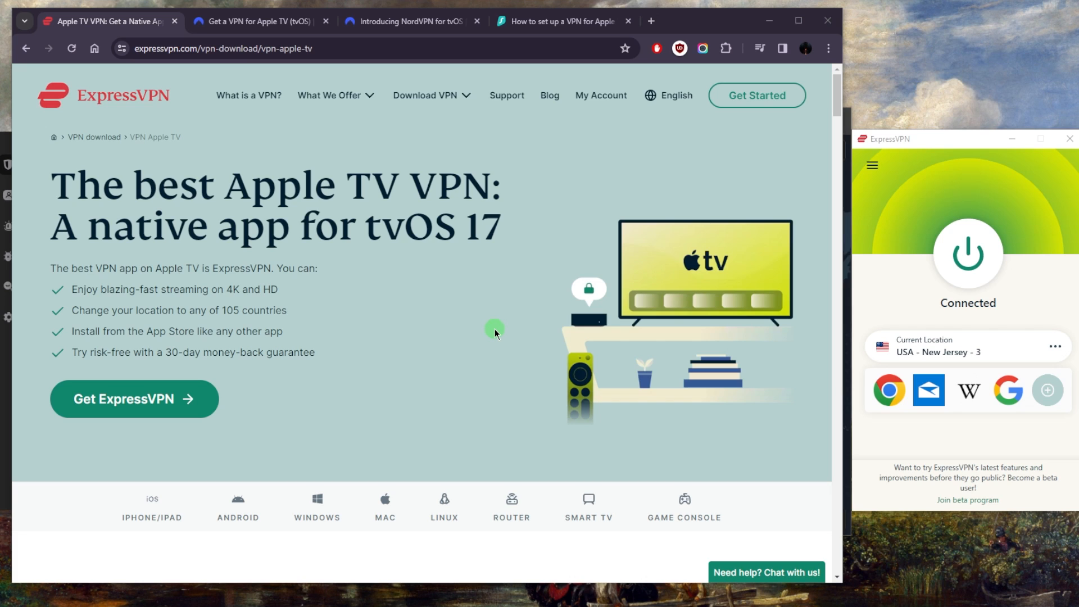
pyautogui.click(331, 94)
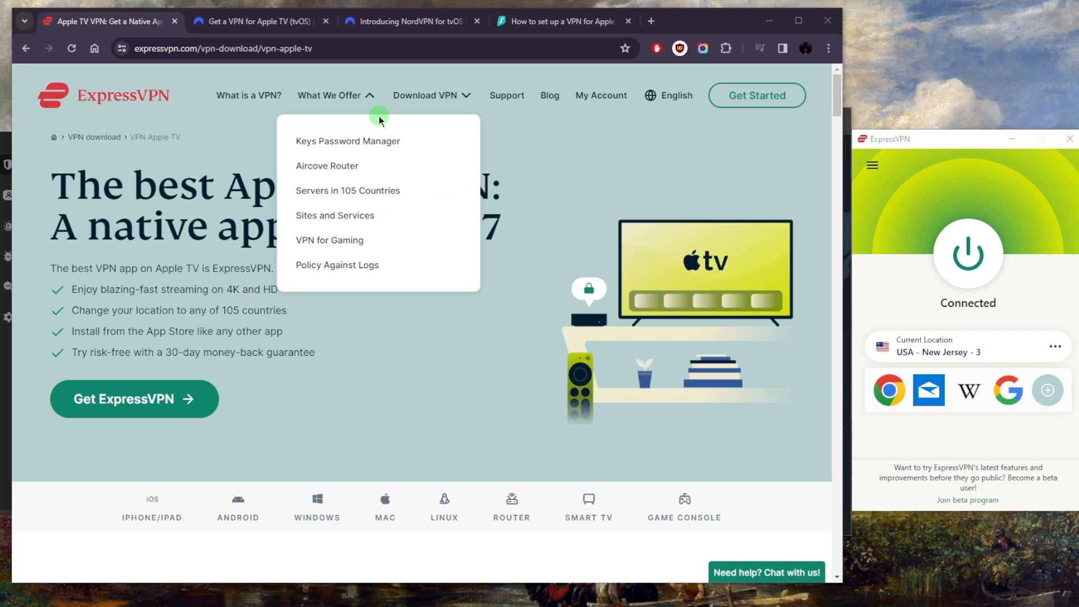
# View NordVPN's Apple TV download page, scrolling through and back to the top.
pyautogui.click(258, 21)
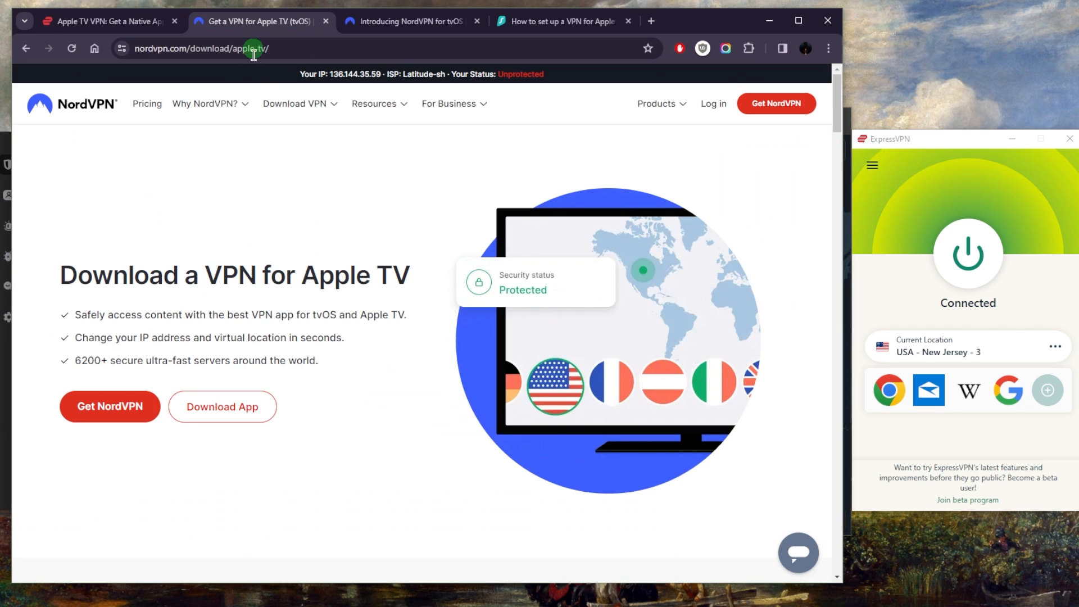
pyautogui.scroll(-3)
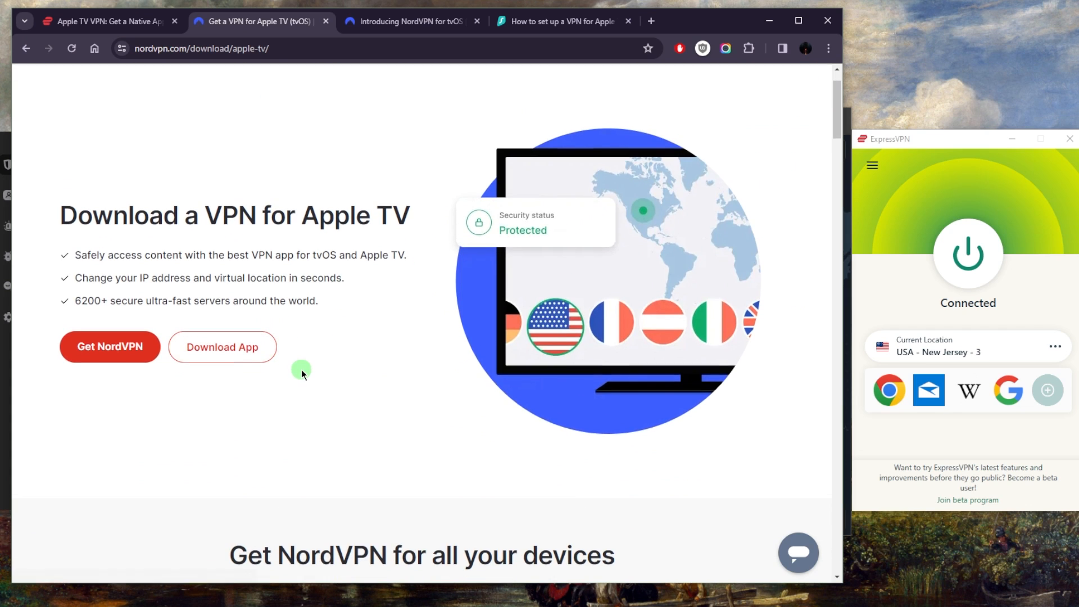
pyautogui.scroll(3)
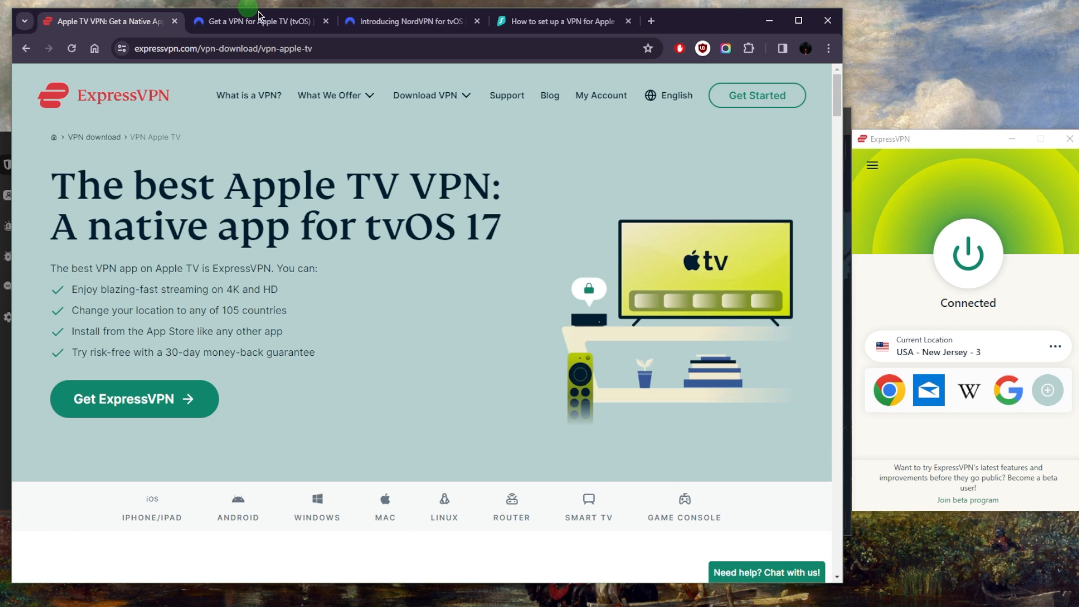
pyautogui.moveTo(657, 575)
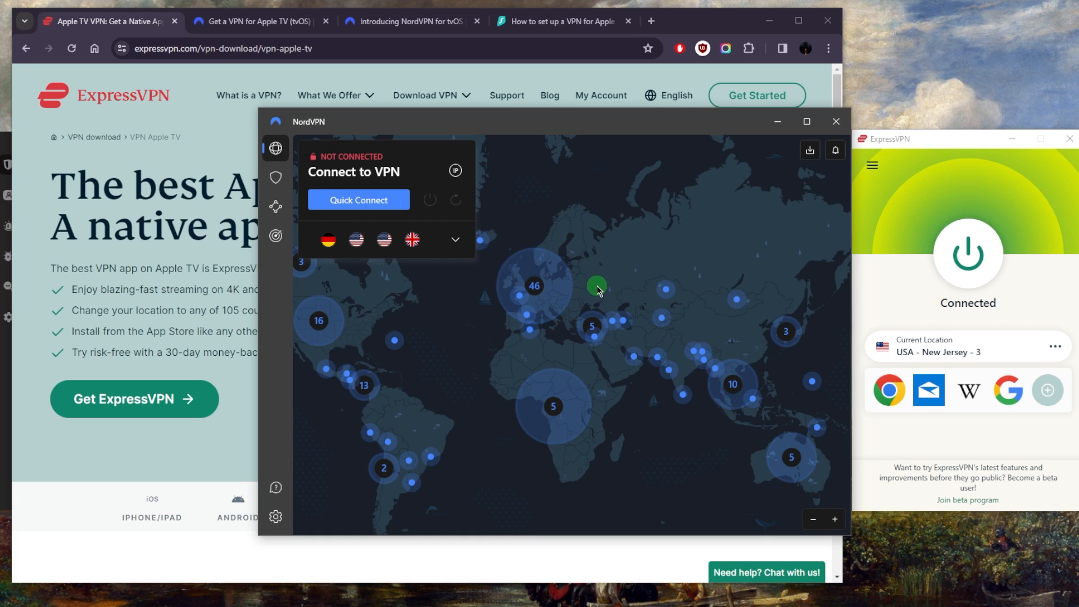
pyautogui.moveTo(541, 229)
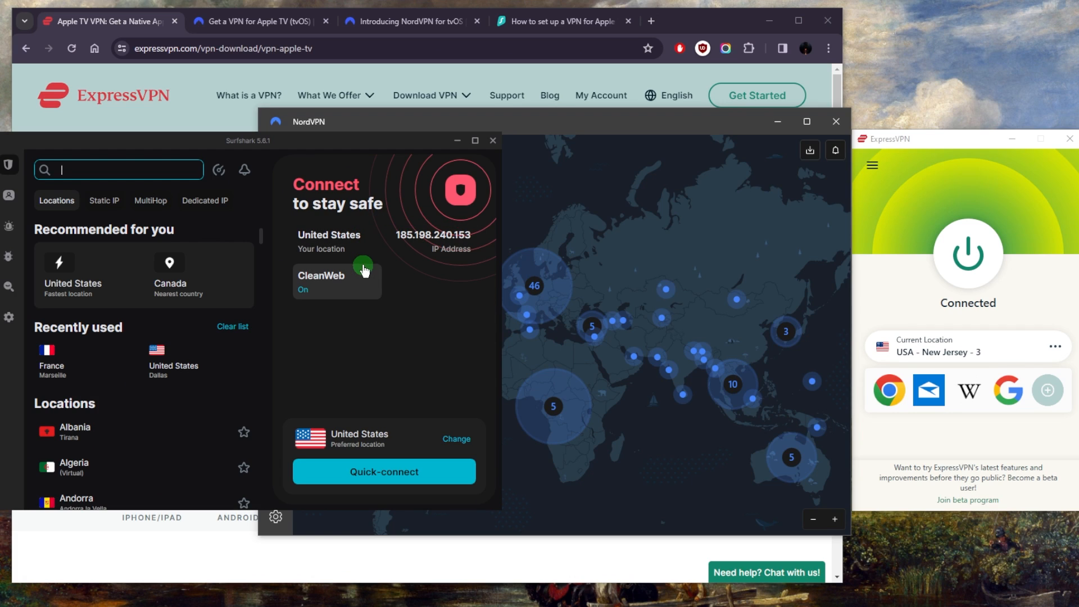
pyautogui.moveTo(428, 302)
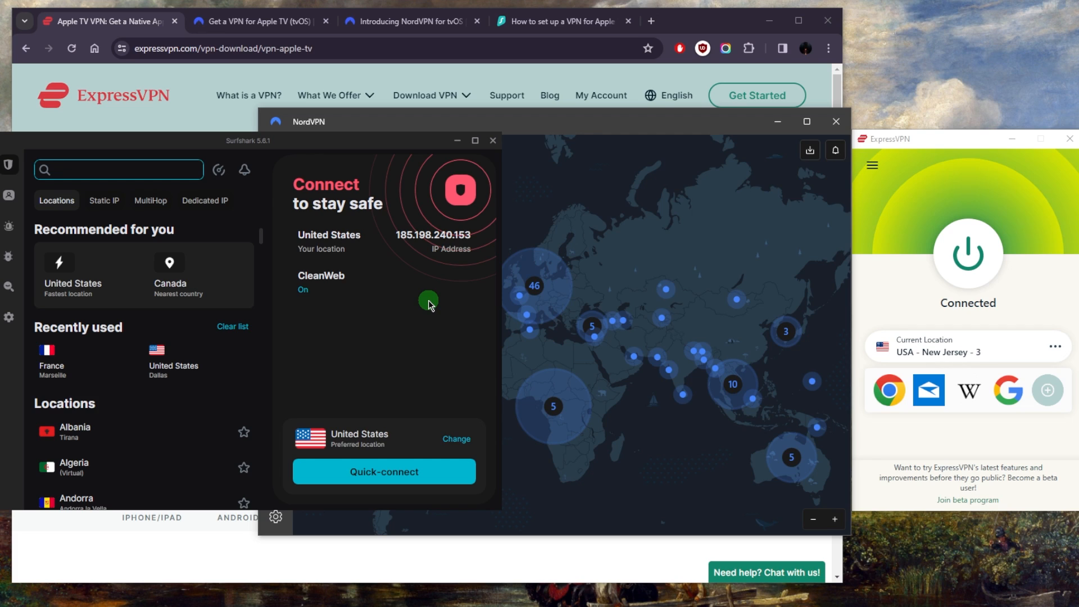
# Bring the Surfshark app forward, showing CleanWeb on and United States as preferred location.
pyautogui.click(117, 170)
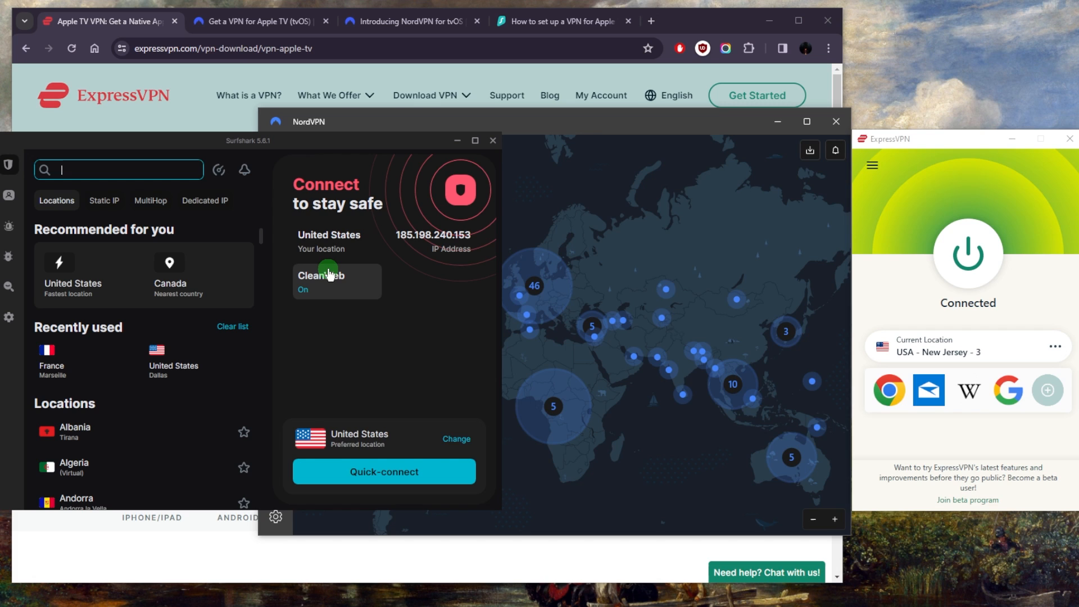
pyautogui.moveTo(349, 258)
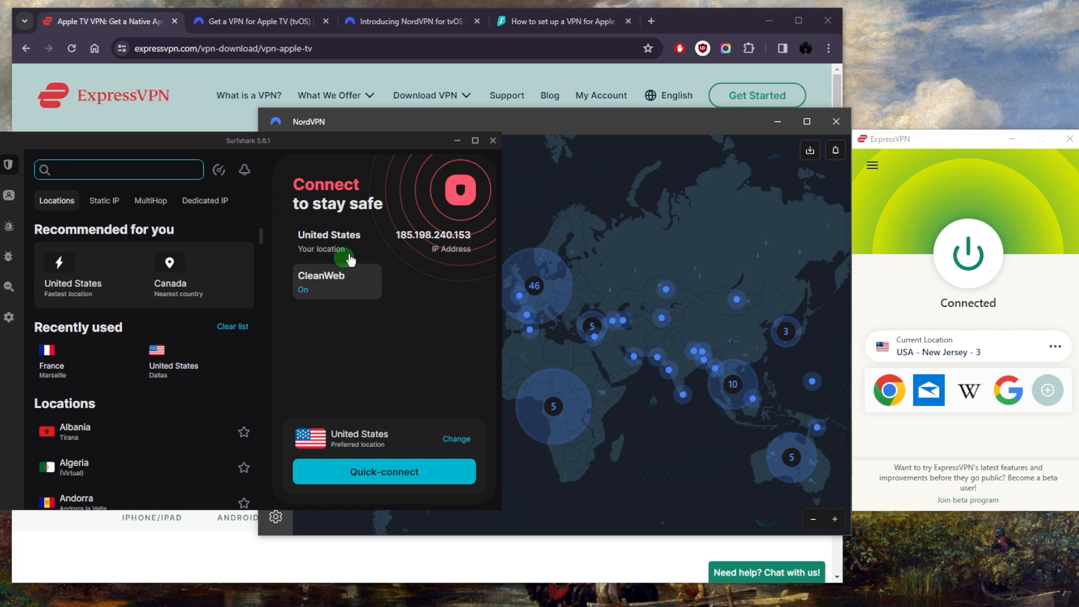
# Read Surfshark's Apple TV setup guide and highlight the smart DNS option in the disclaimer.
pyautogui.click(558, 21)
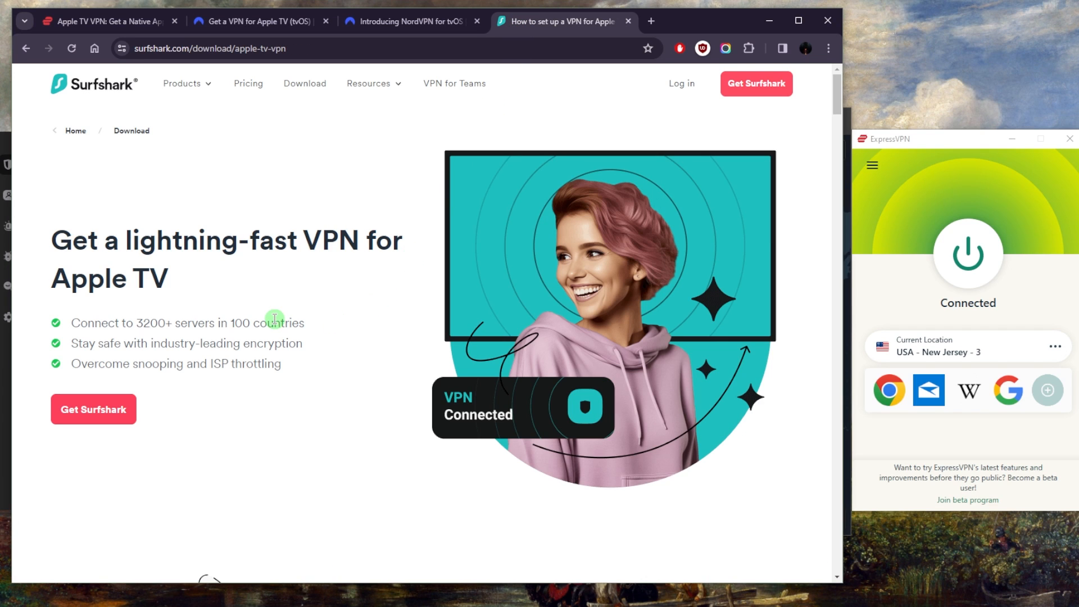
pyautogui.scroll(-3)
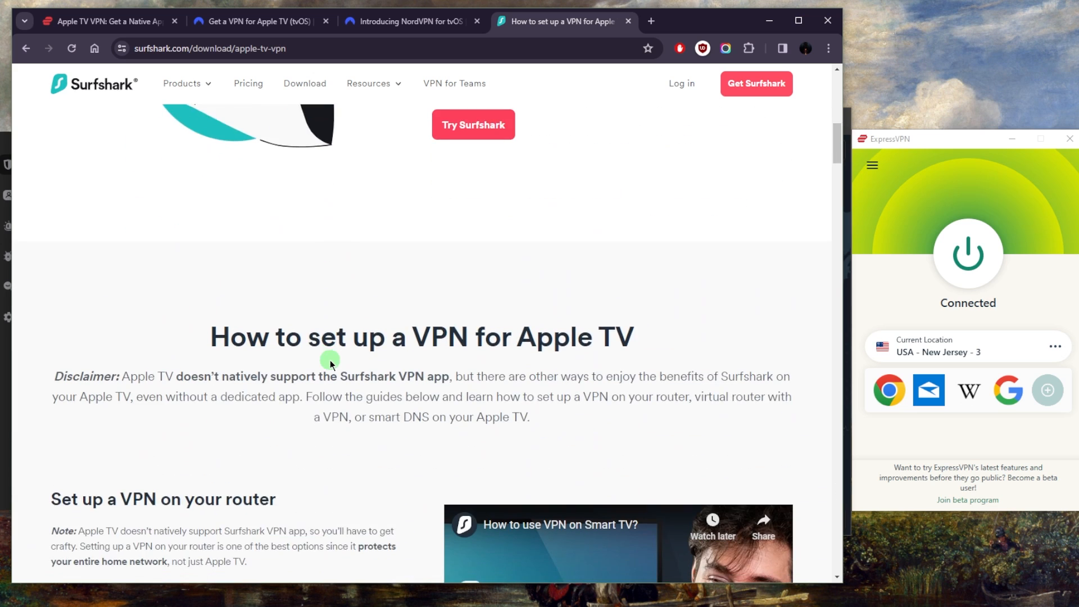
pyautogui.scroll(-3)
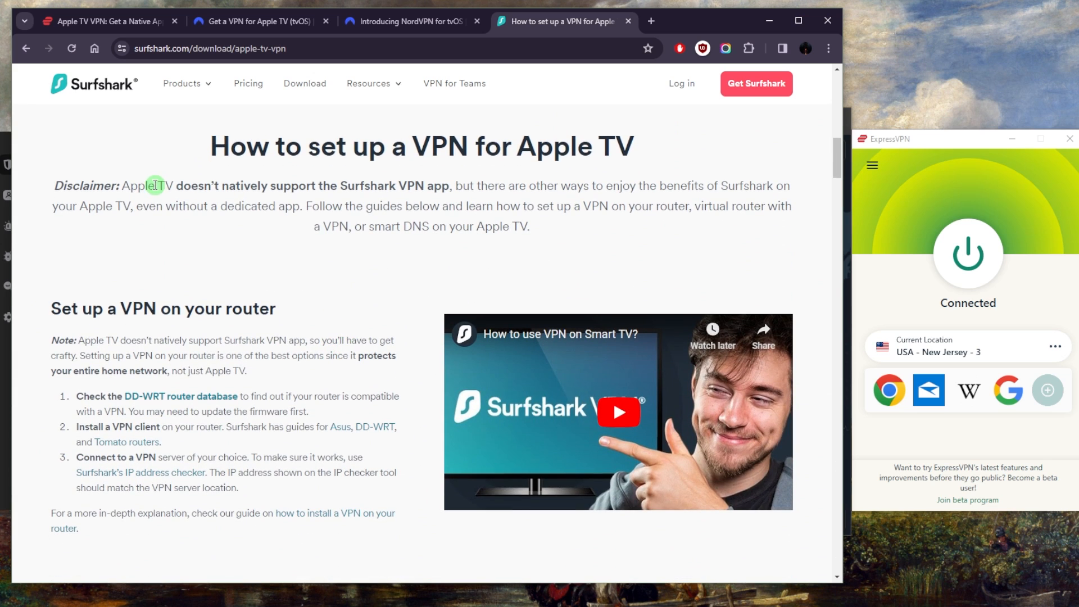
pyautogui.moveTo(122, 186); pyautogui.dragTo(296, 186)
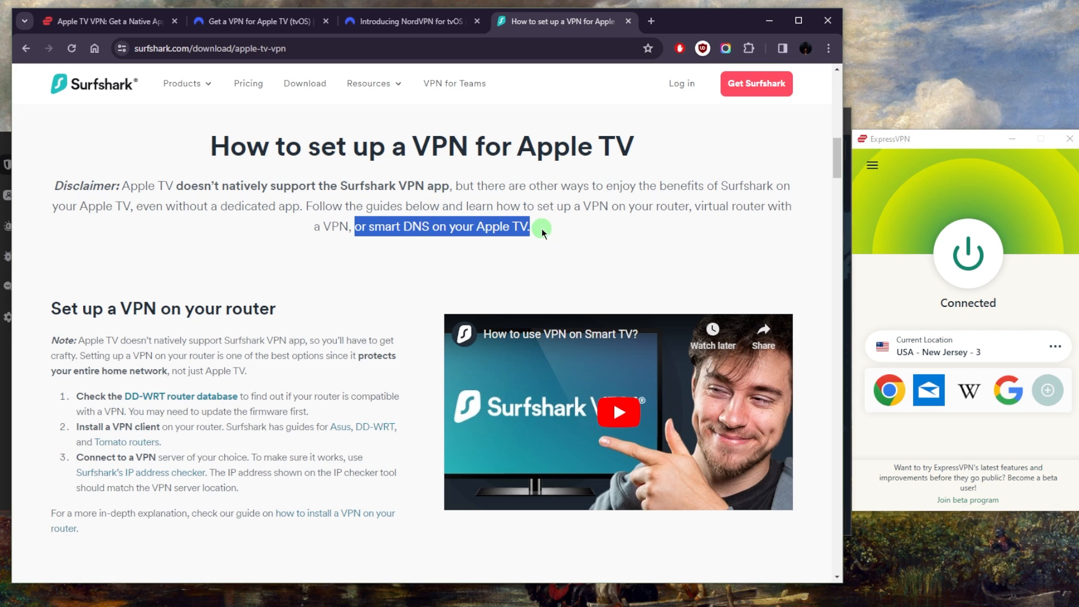
pyautogui.scroll(-3)
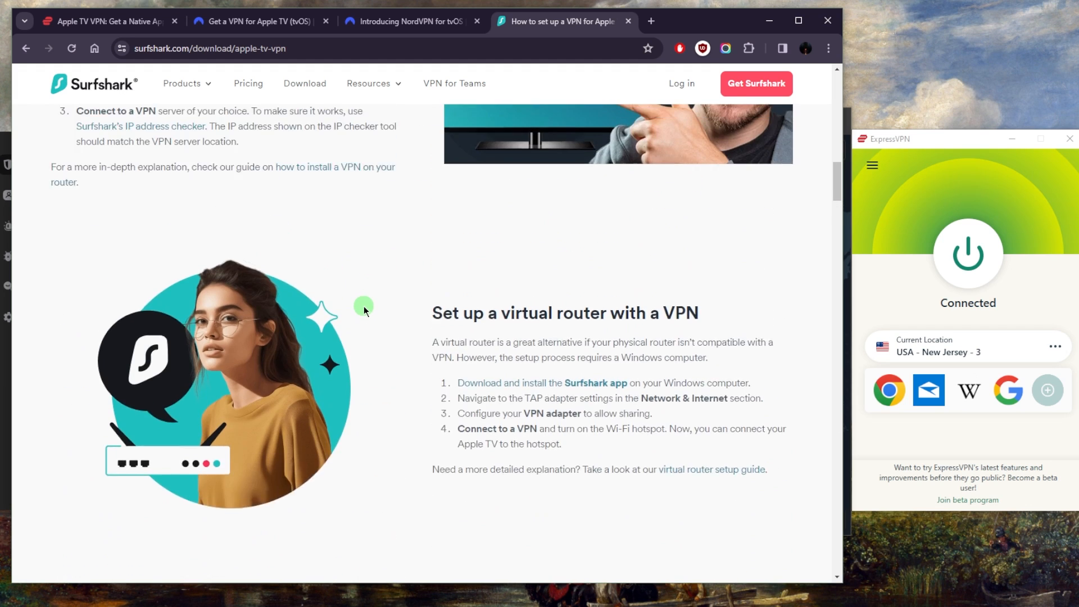
pyautogui.scroll(3)
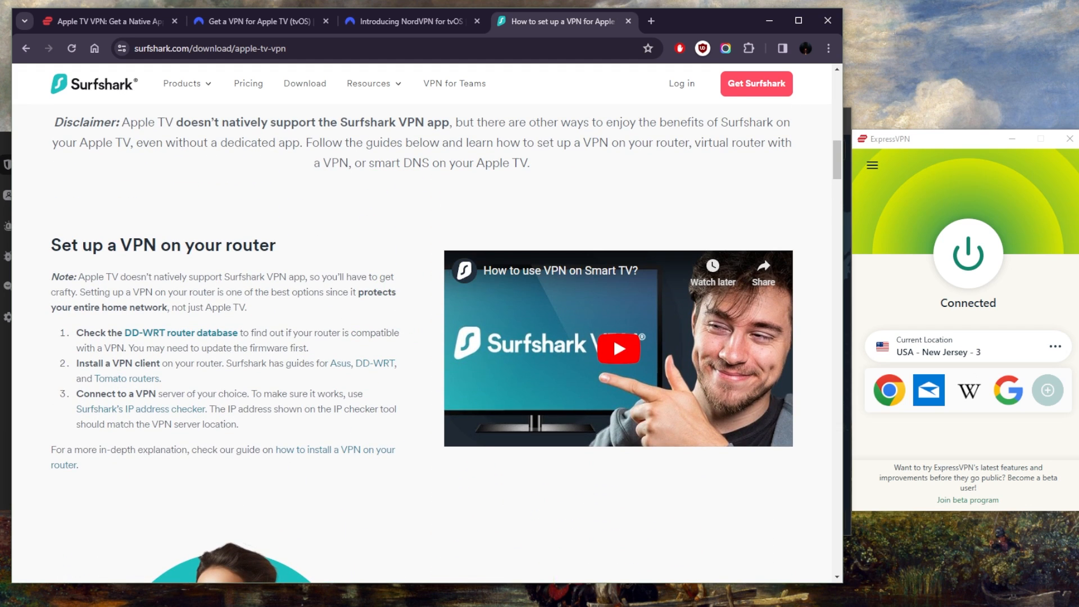
pyautogui.moveTo(641, 183)
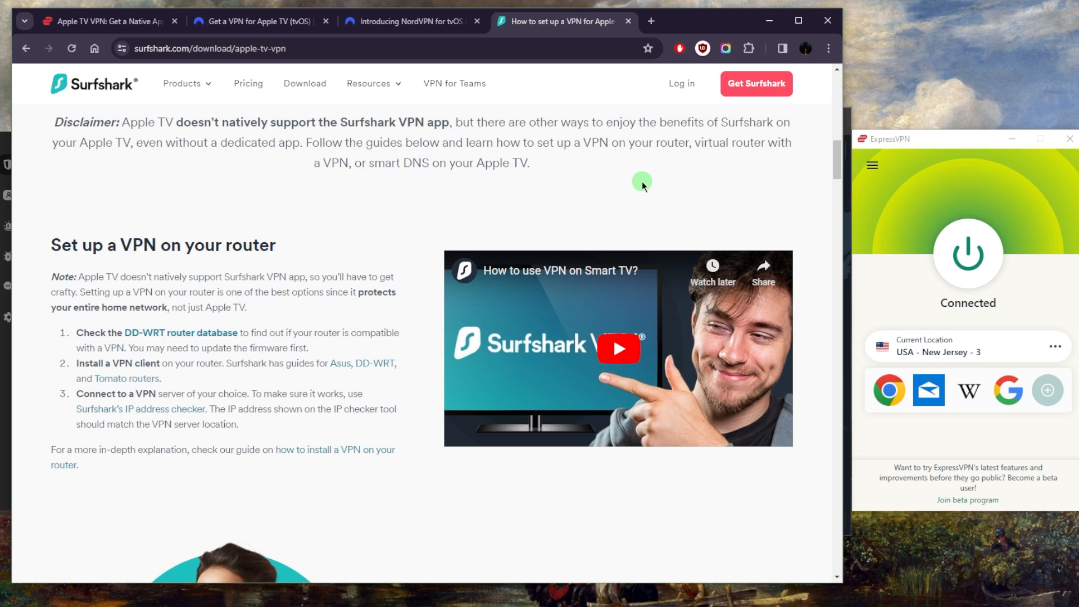
pyautogui.moveTo(611, 205)
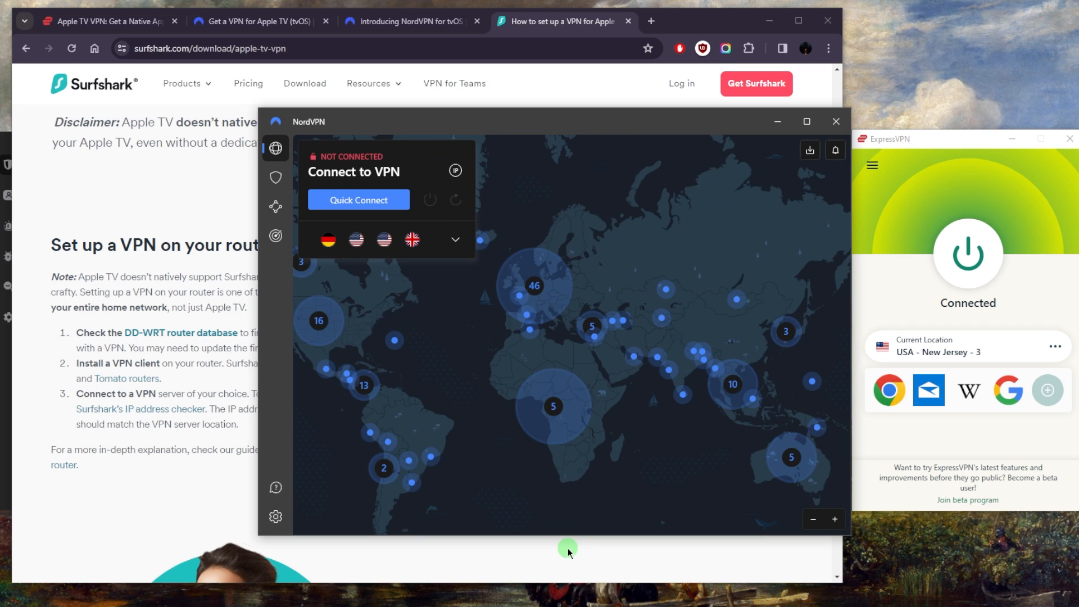
# Return the browser to NordVPN's Apple TV download page behind the NordVPN app.
pyautogui.click(259, 21)
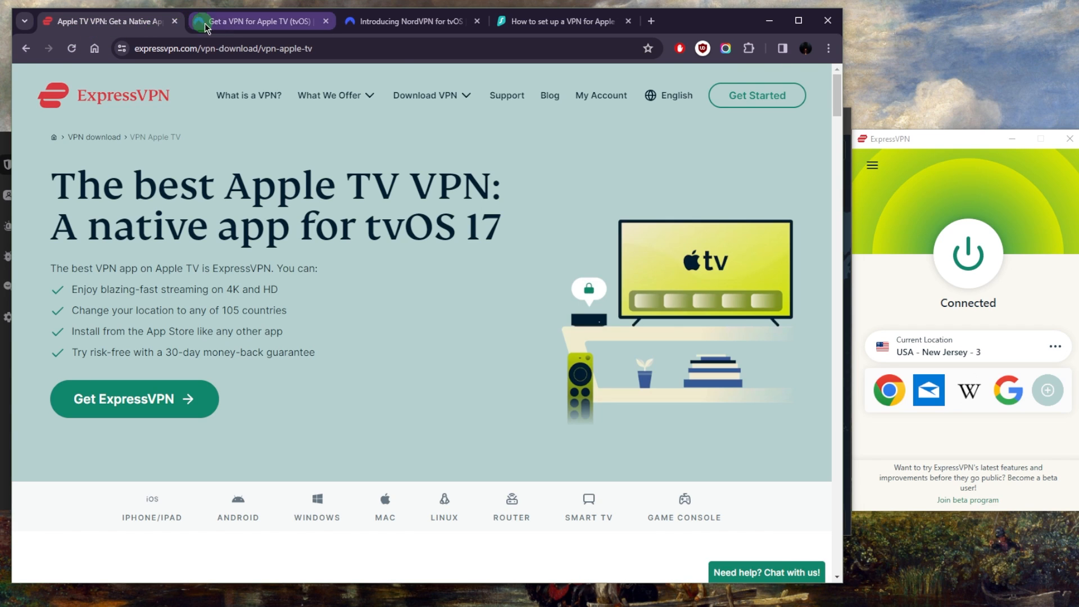
pyautogui.click(260, 20)
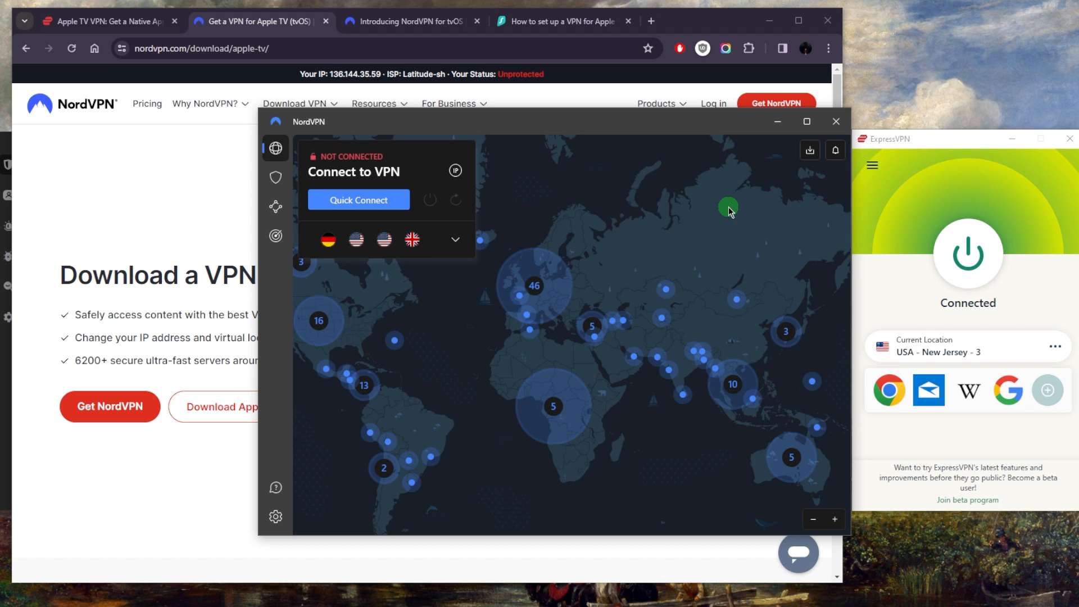
pyautogui.moveTo(713, 181)
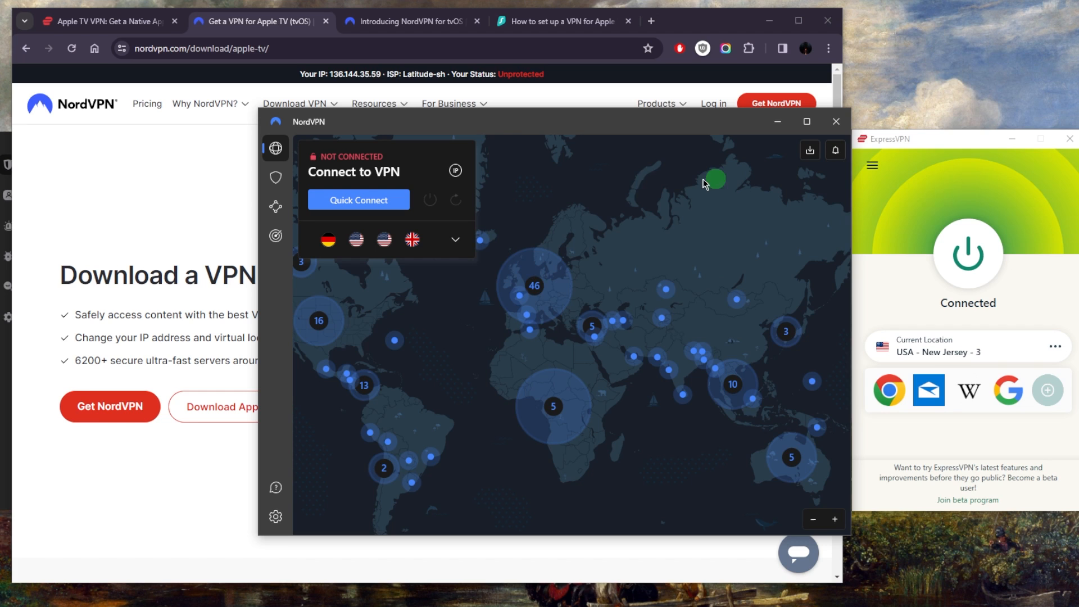
pyautogui.moveTo(910, 196)
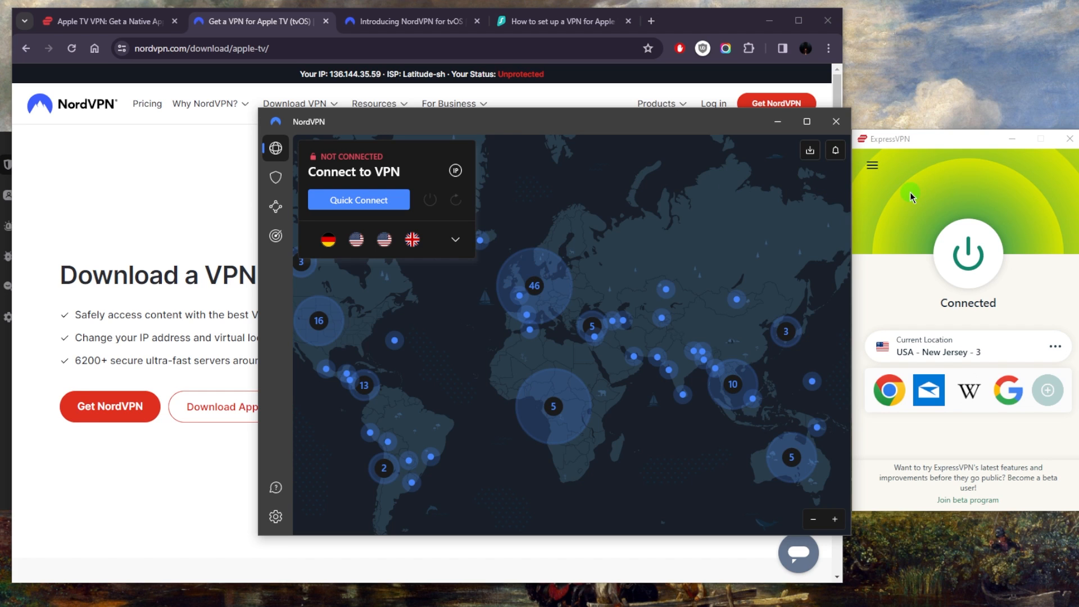
# Check ExpressVPN's server locations list, then expand NordVPN's specialty servers and countries list.
pyautogui.click(871, 165)
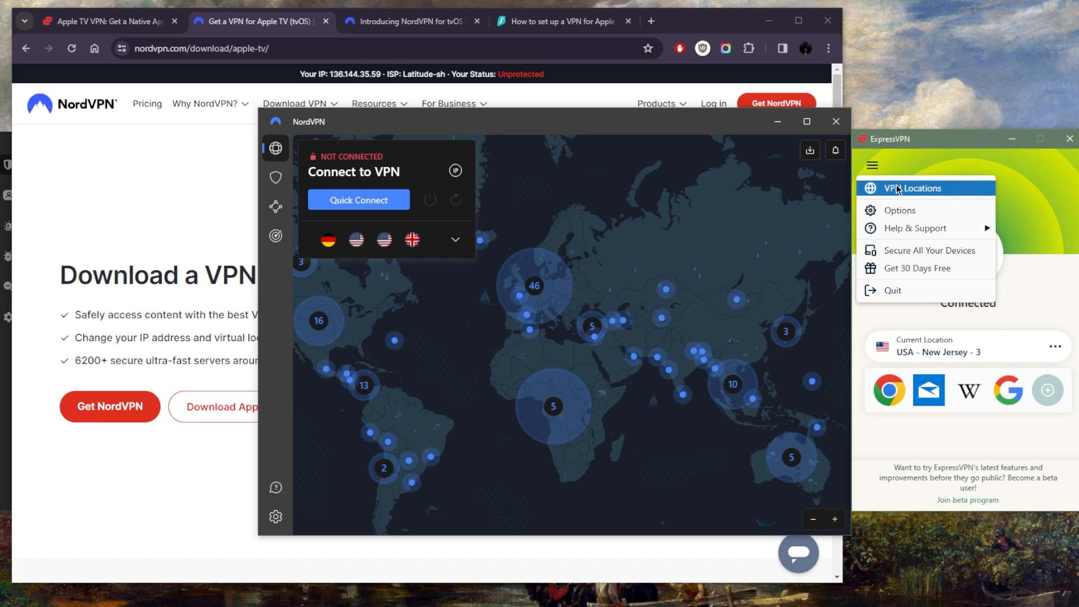
pyautogui.click(909, 187)
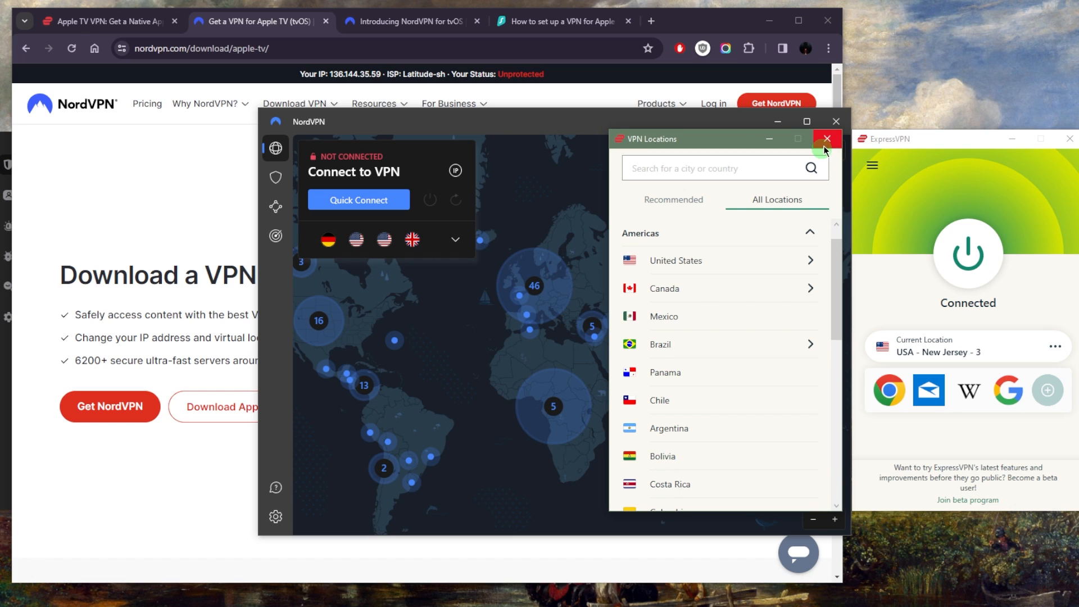
pyautogui.click(826, 138)
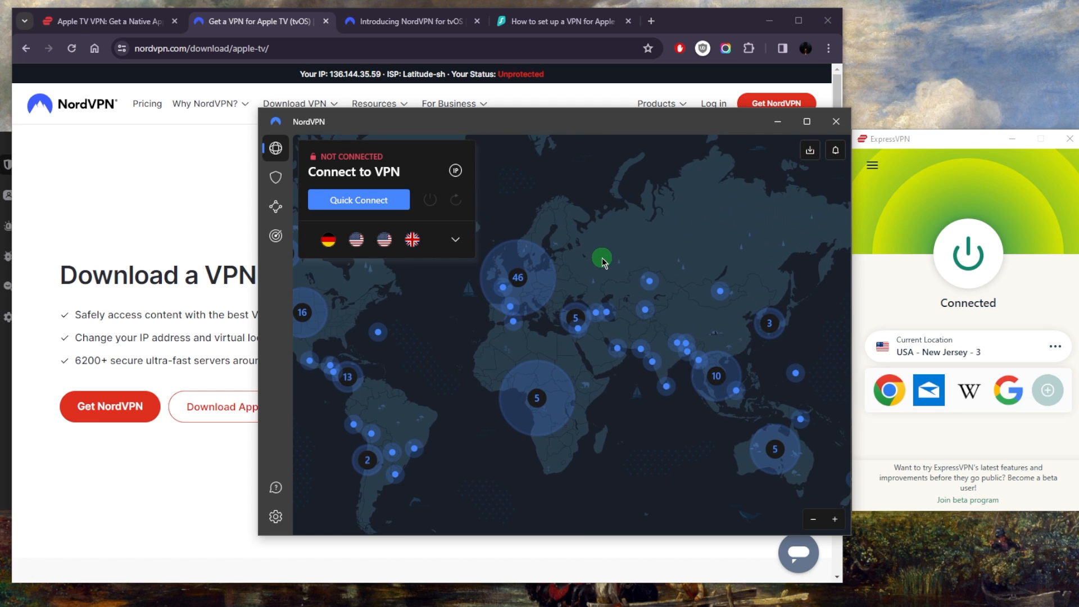
pyautogui.moveTo(557, 317)
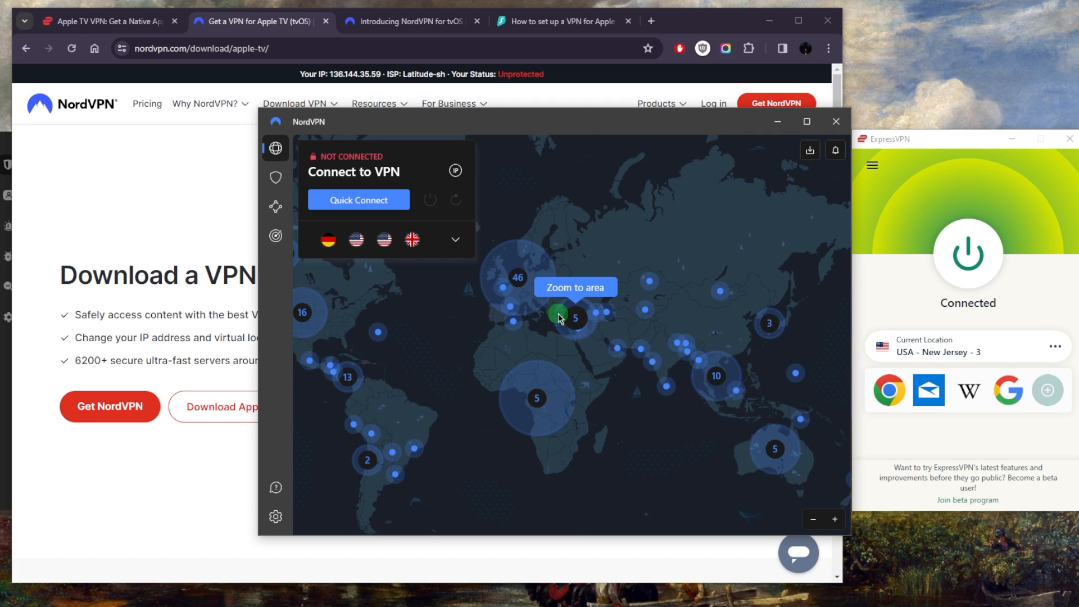
pyautogui.moveTo(502, 344)
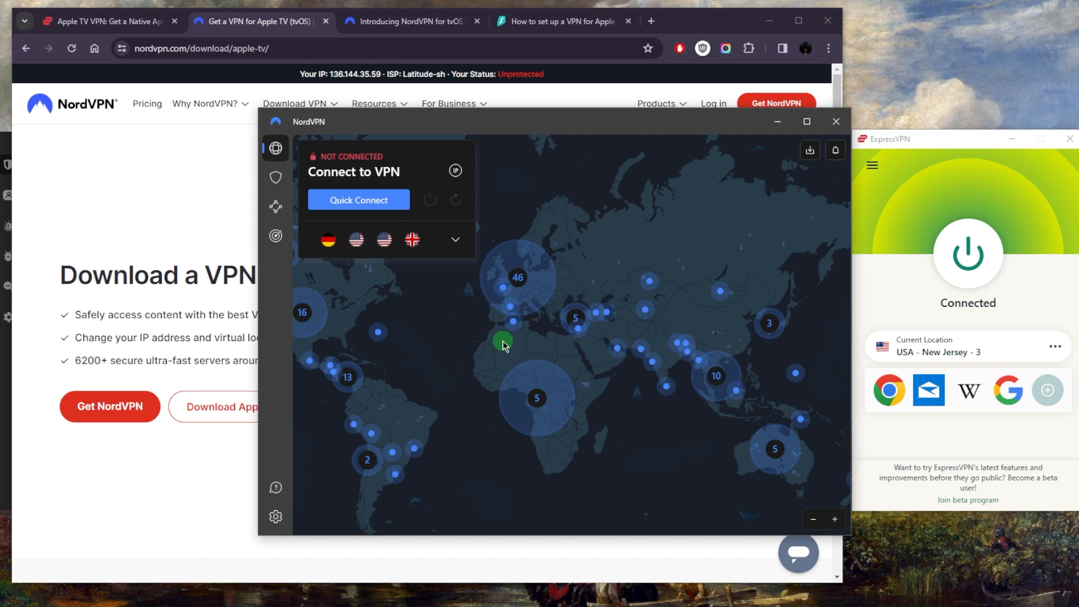
pyautogui.click(453, 240)
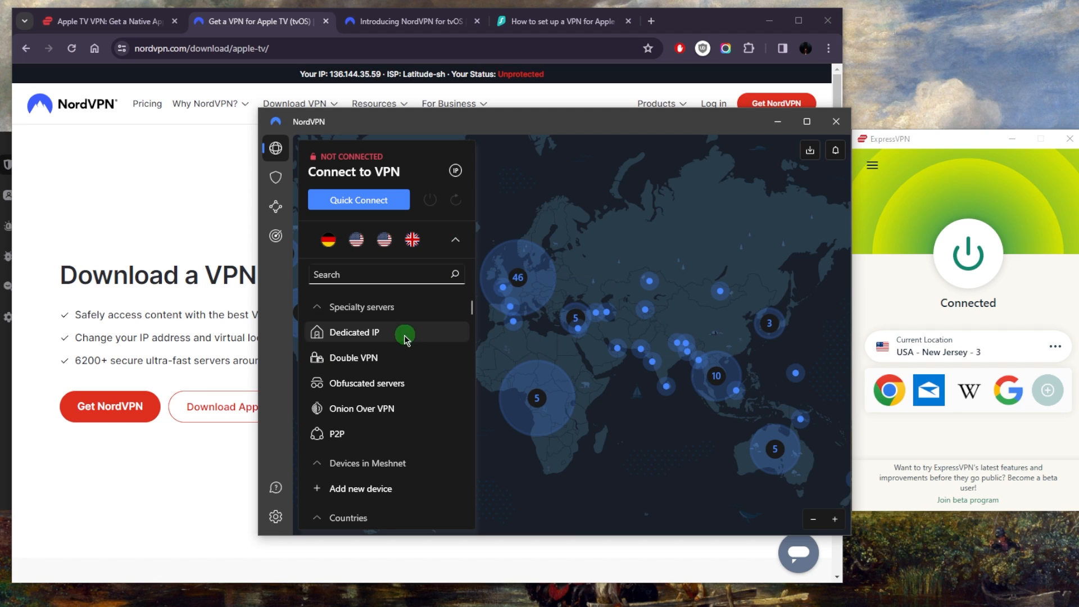
pyautogui.moveTo(397, 433)
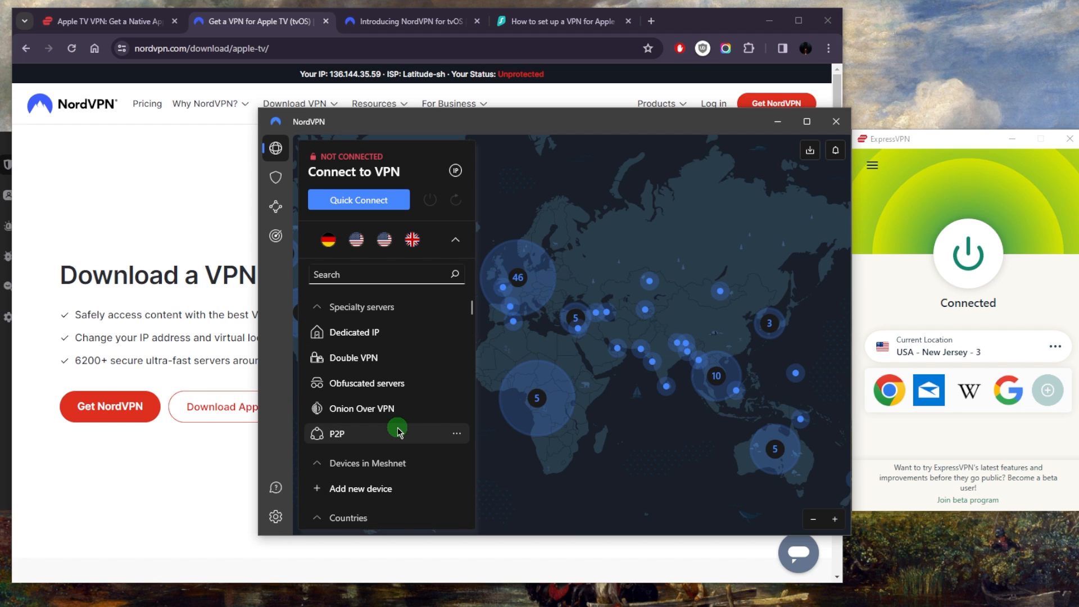
pyautogui.moveTo(893, 211)
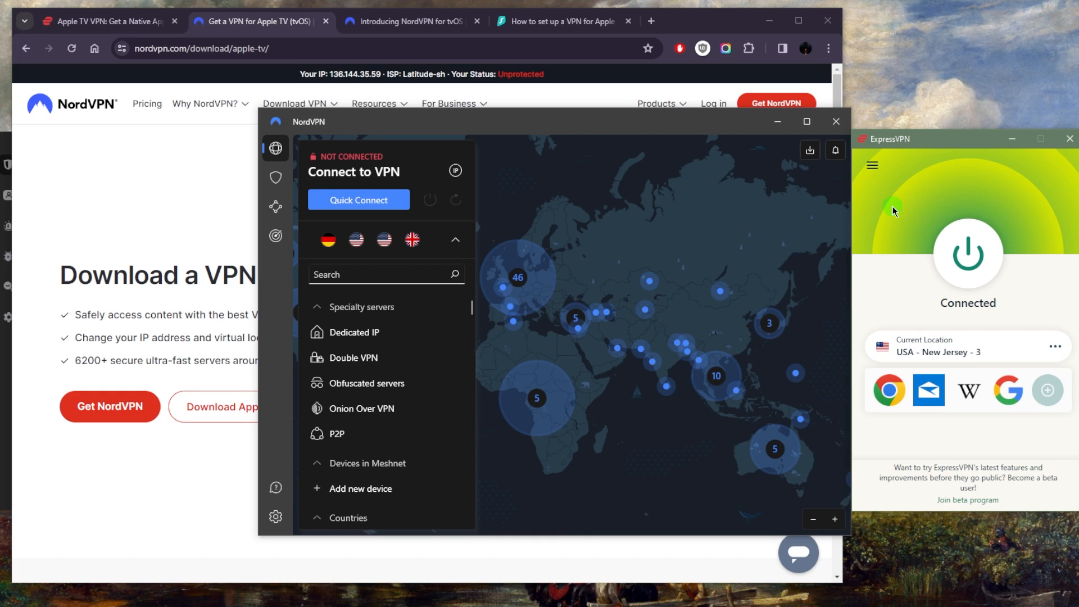
pyautogui.moveTo(581, 213)
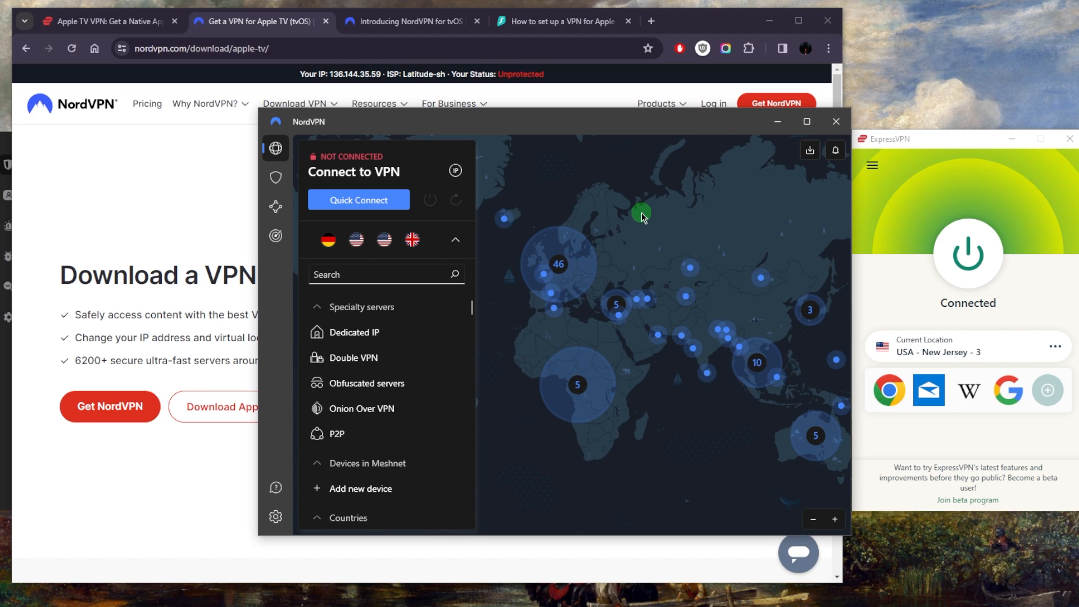
pyautogui.moveTo(630, 209)
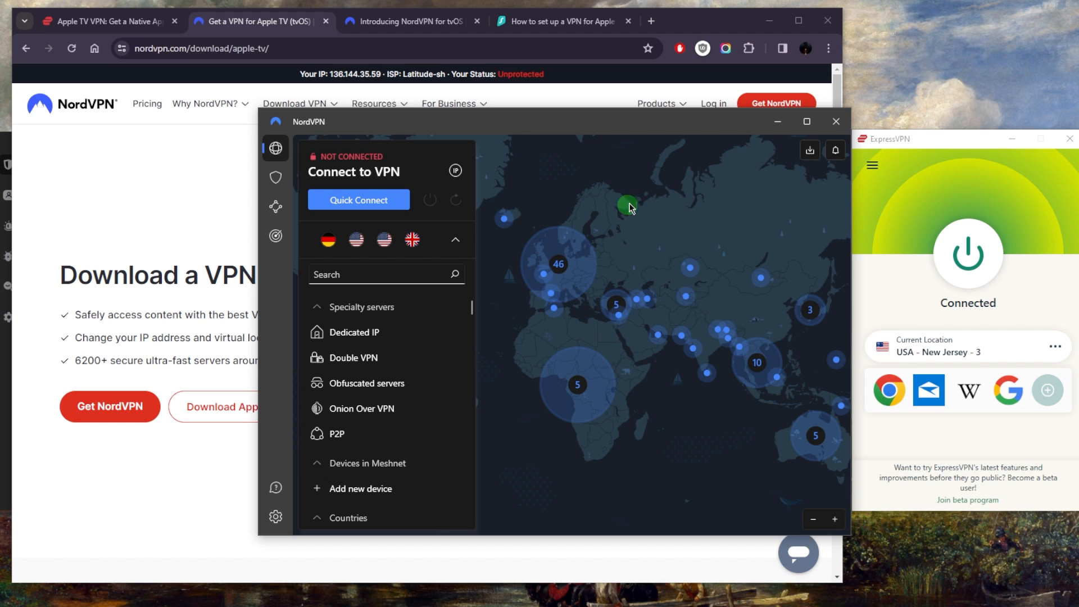
pyautogui.moveTo(446, 205)
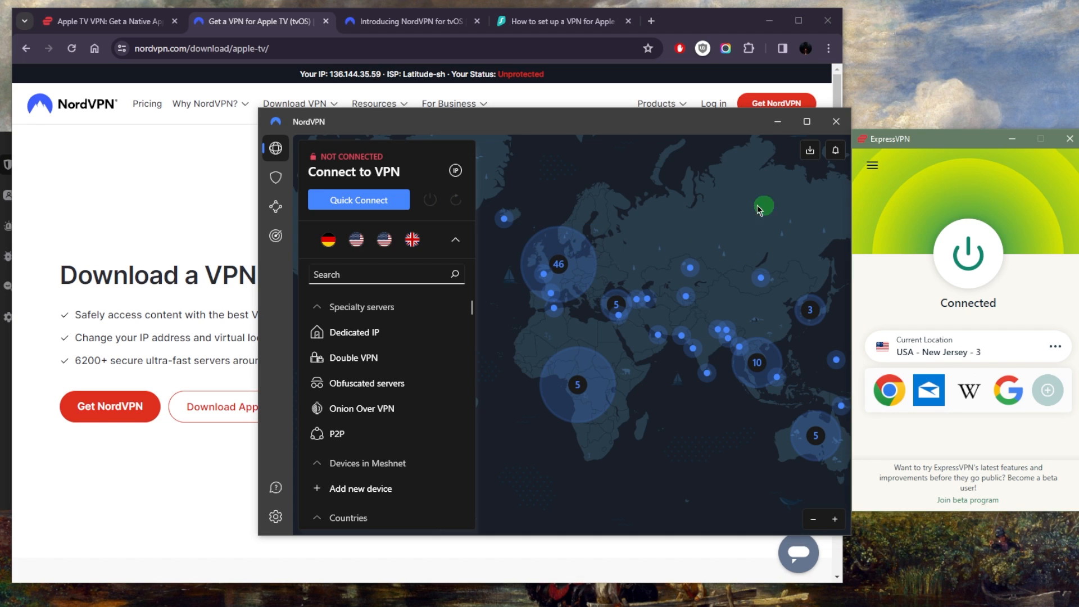
pyautogui.moveTo(874, 194)
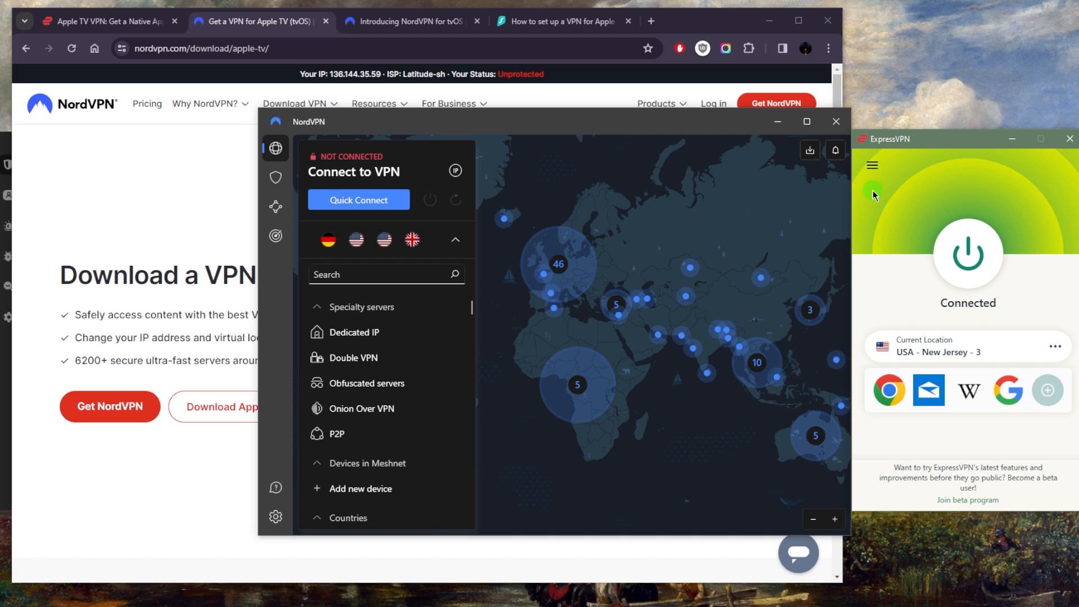
pyautogui.moveTo(564, 191)
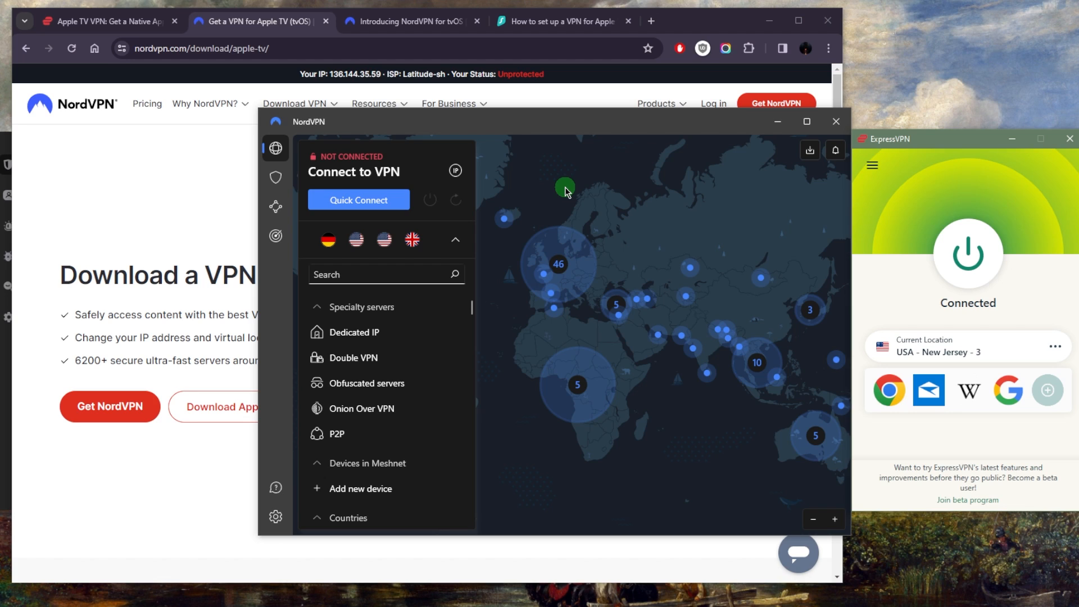
pyautogui.moveTo(533, 198)
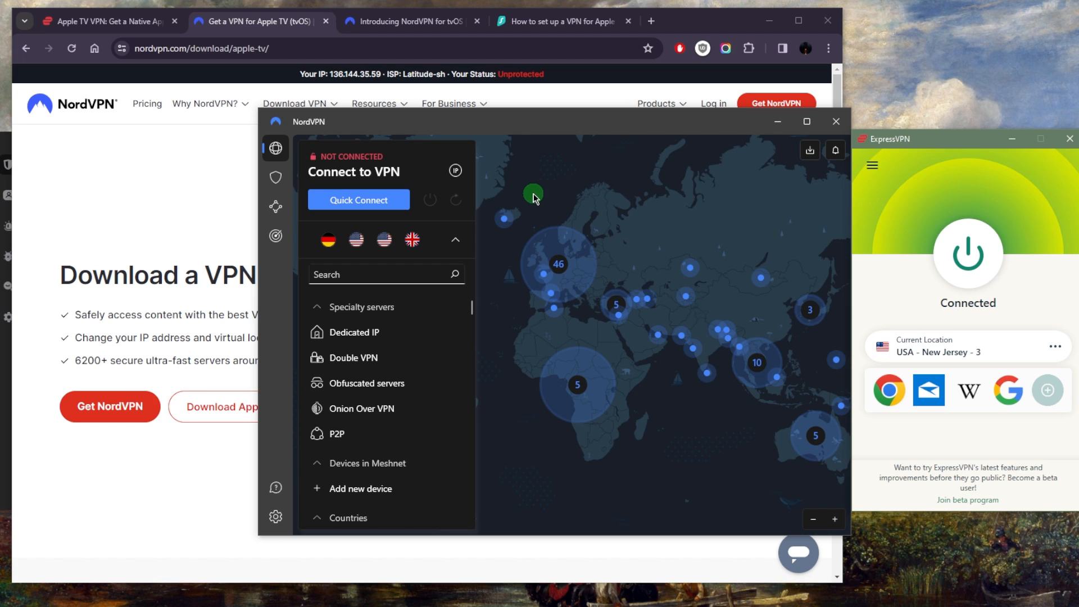
pyautogui.moveTo(894, 213)
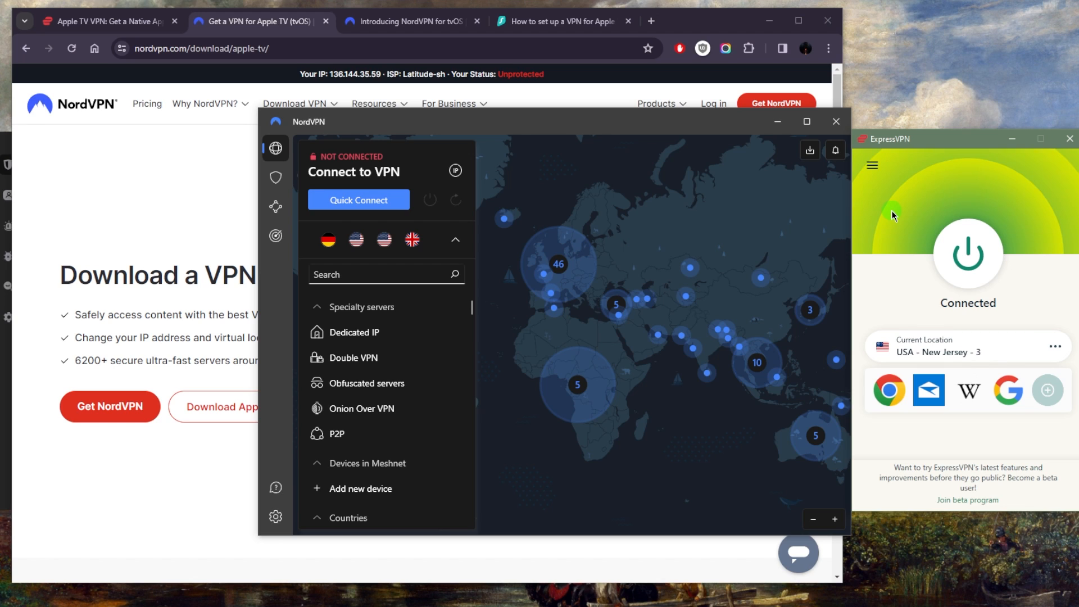
pyautogui.moveTo(389, 407)
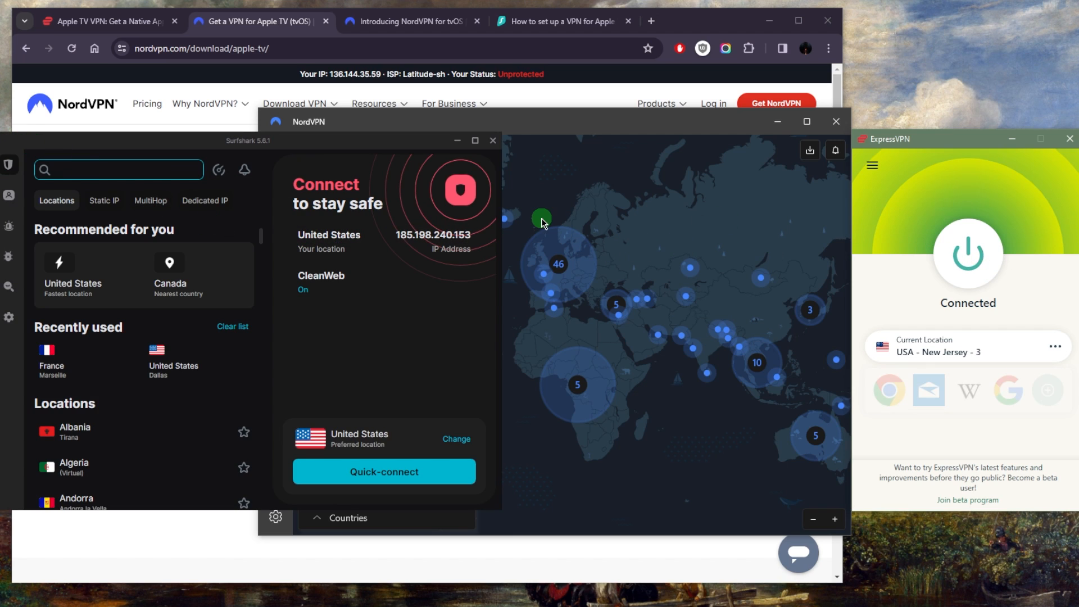
pyautogui.moveTo(103, 32)
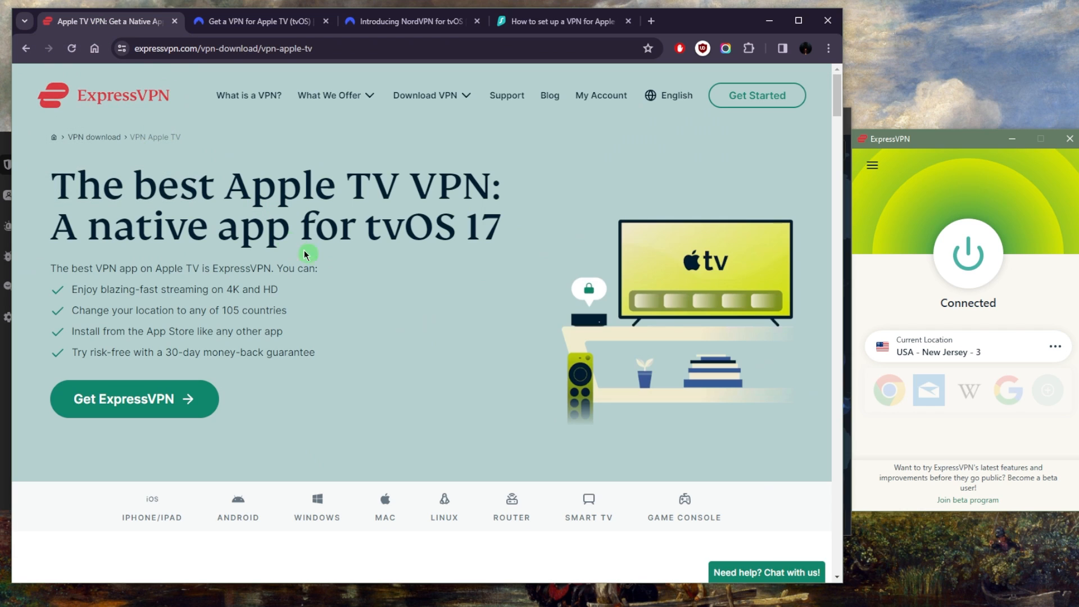
# Go to ExpressVPN's plan ordering page via Get Started on the Apple TV page.
pyautogui.click(967, 253)
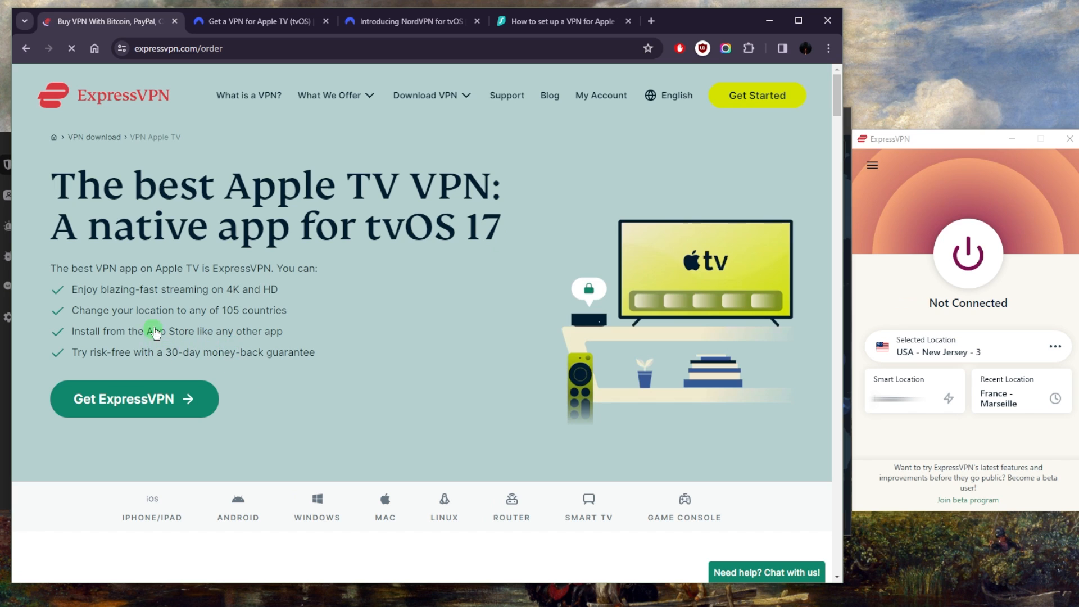
# Review the order page's plan cards: 1-month $12.95, 12-month $6.67 and 6-month $9.99.
pyautogui.click(134, 399)
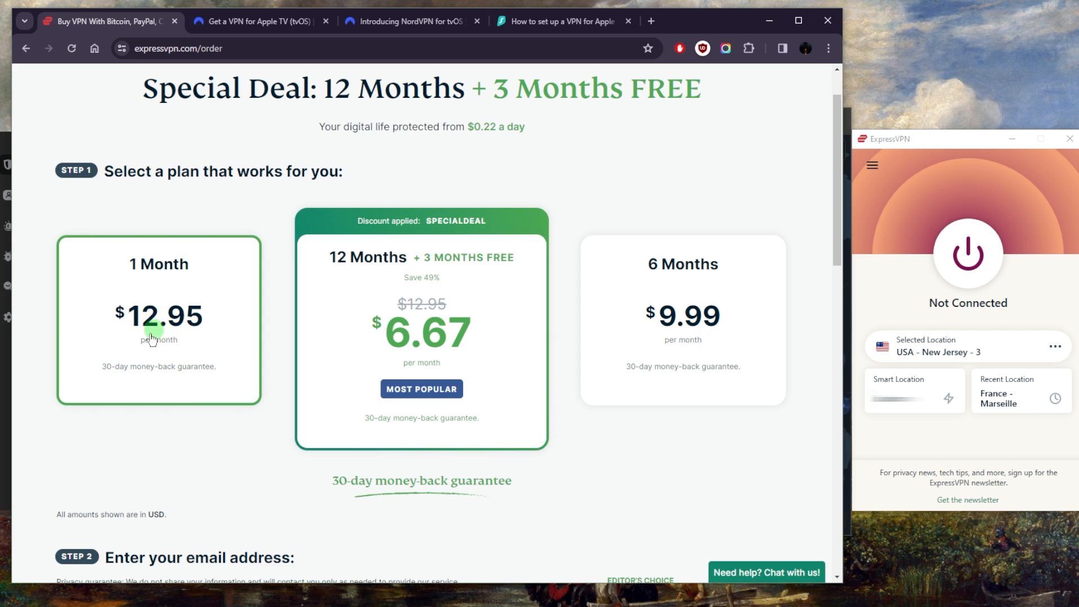
pyautogui.moveTo(123, 372)
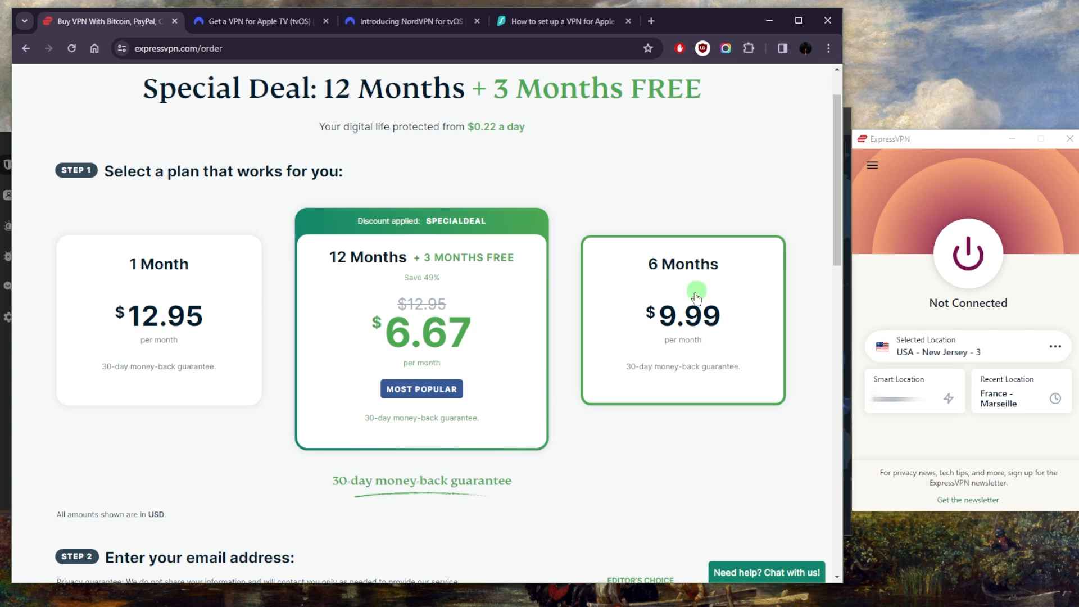
pyautogui.moveTo(369, 327)
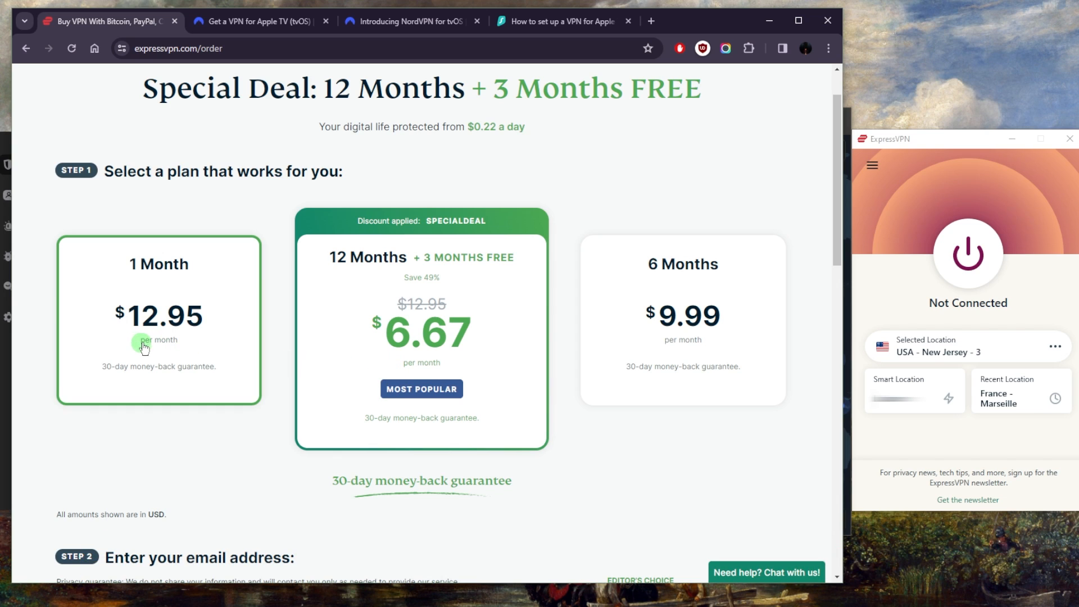
pyautogui.moveTo(269, 412)
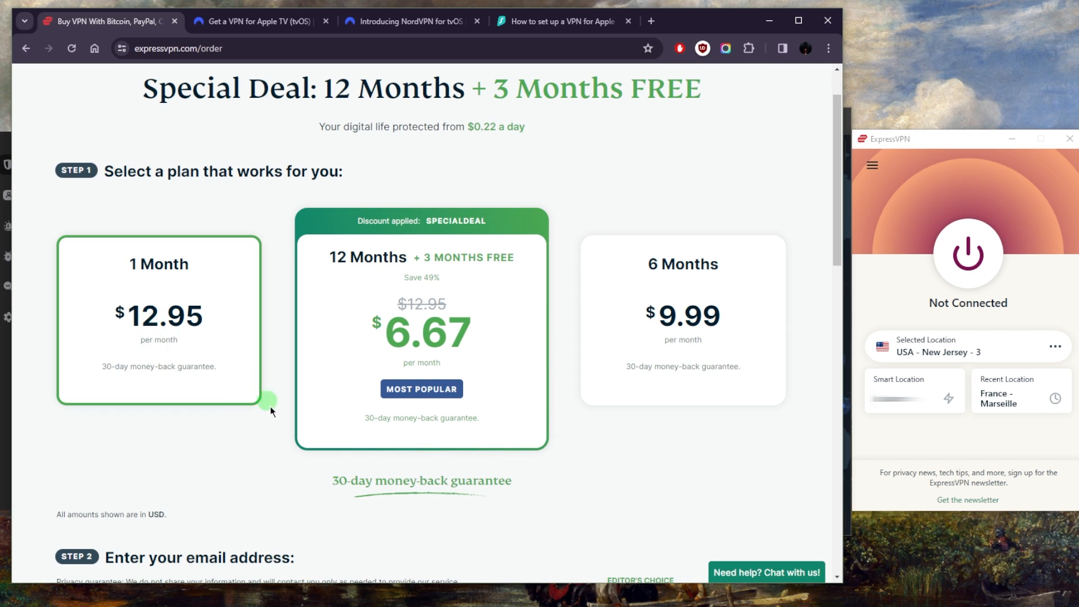
pyautogui.moveTo(512, 490)
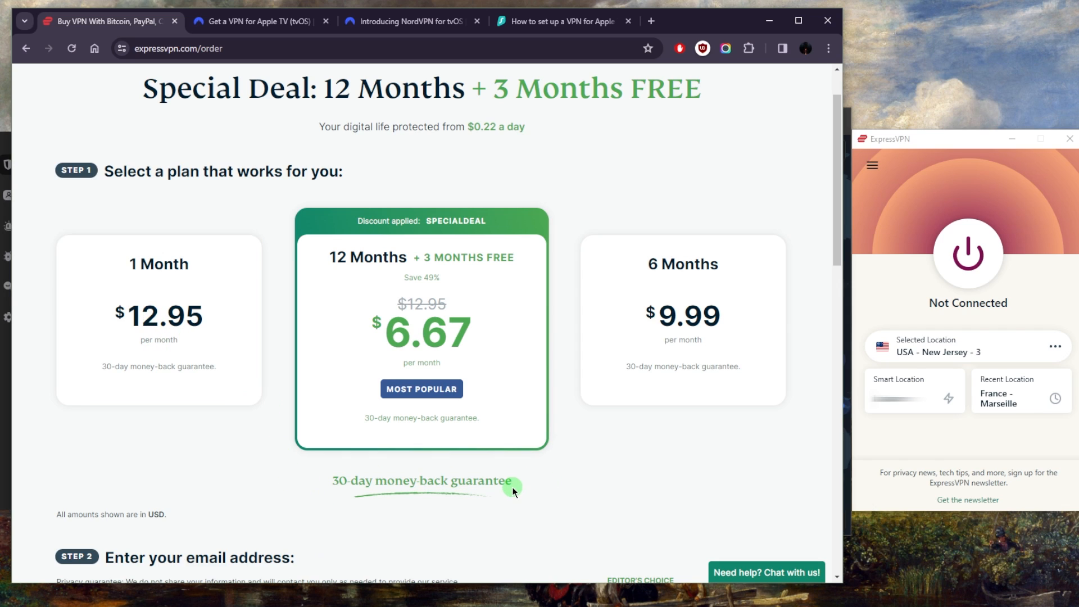
pyautogui.moveTo(350, 474)
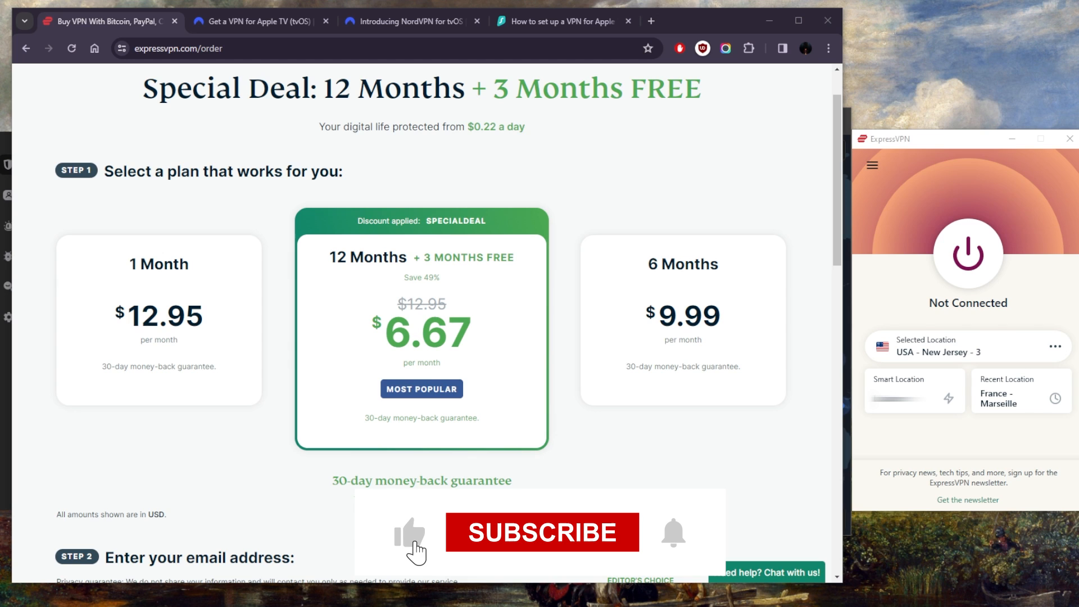
pyautogui.click(541, 531)
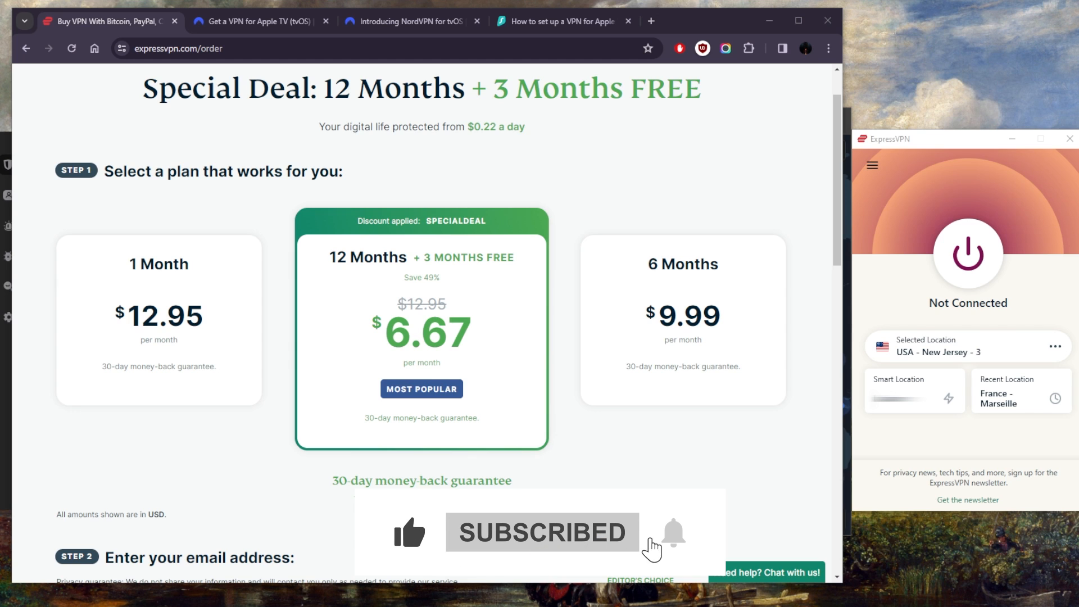